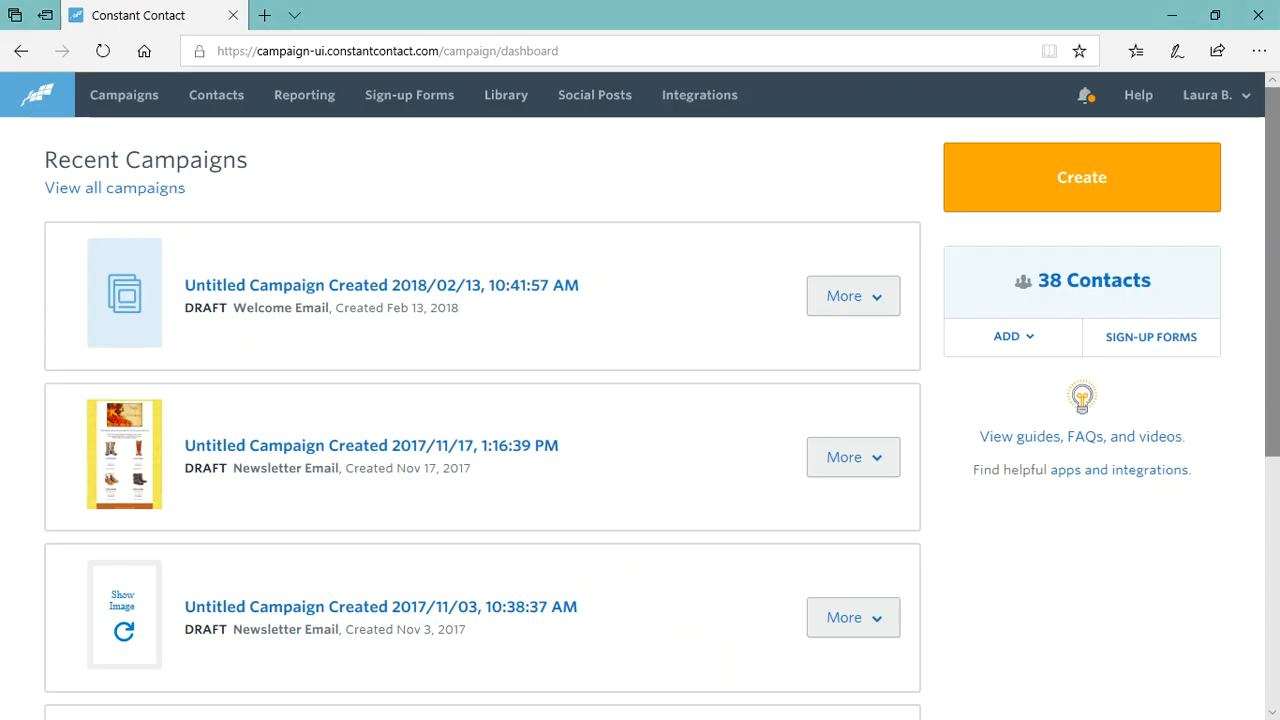
mouse_move(424, 108)
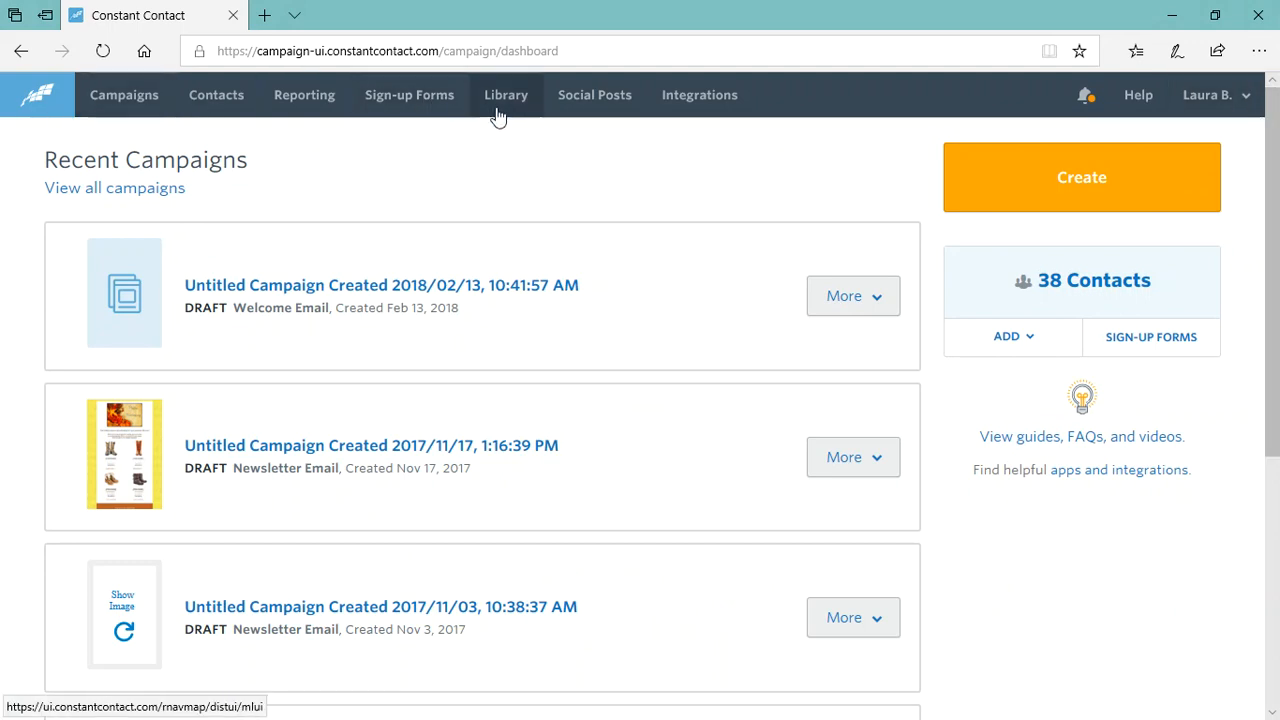
- Go to the Library and reveal the Upload To Library source options
click(504, 94)
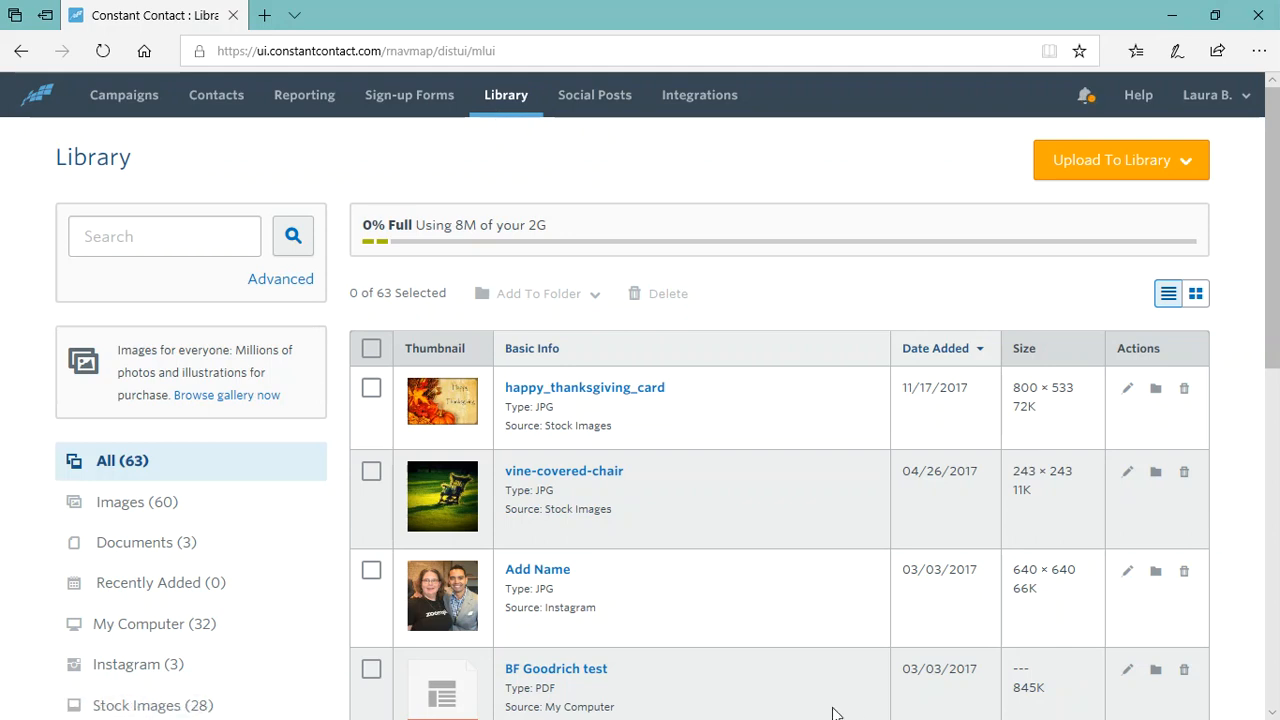
mouse_move(444, 688)
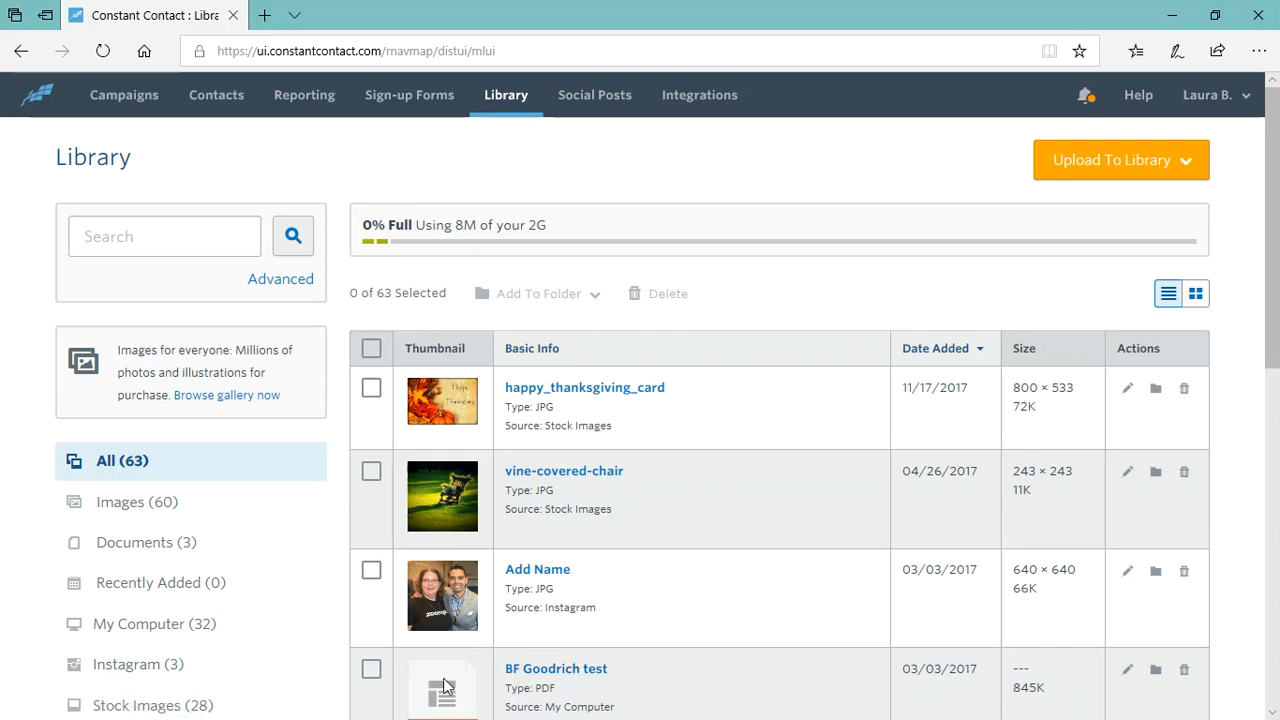
click(1112, 160)
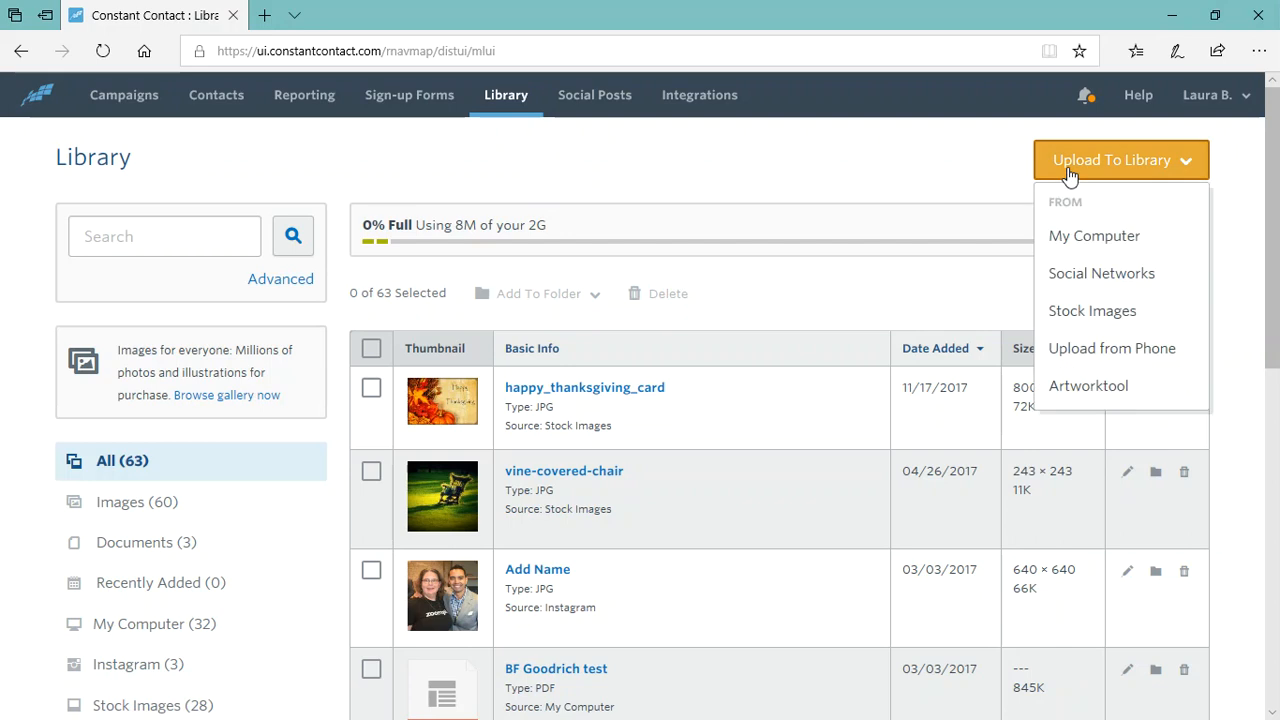
mouse_move(1096, 240)
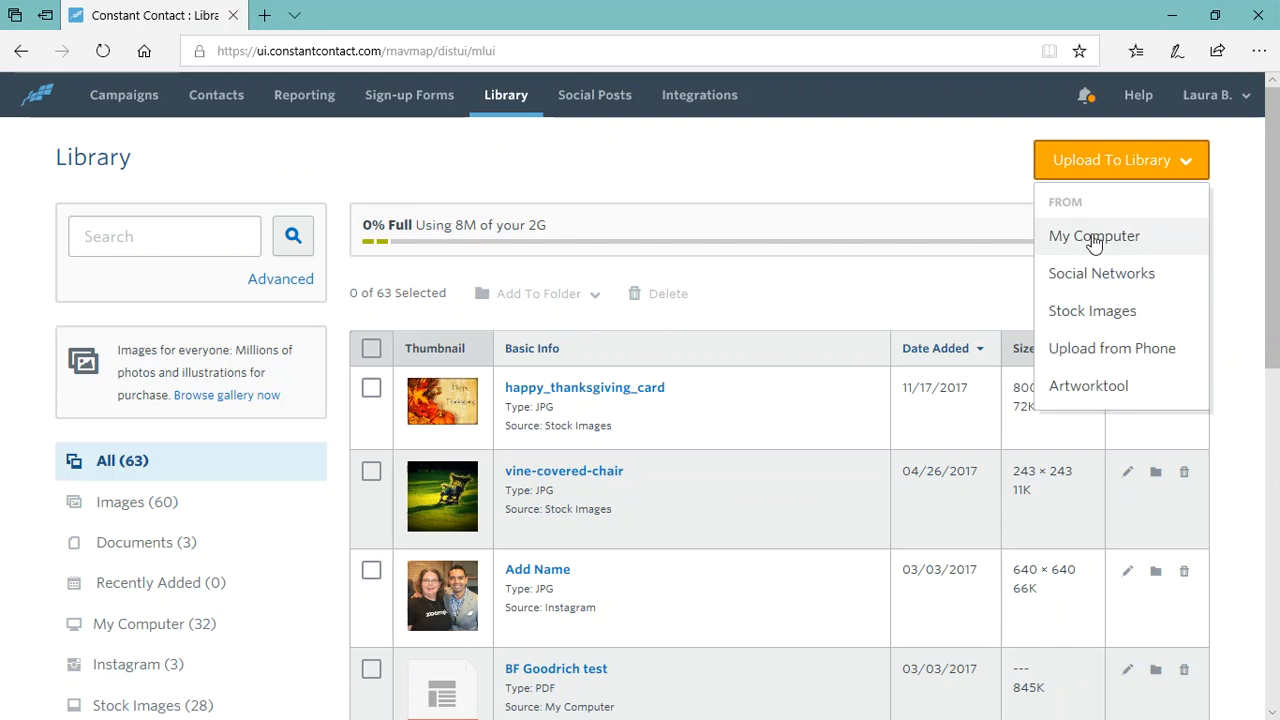
mouse_move(1112, 292)
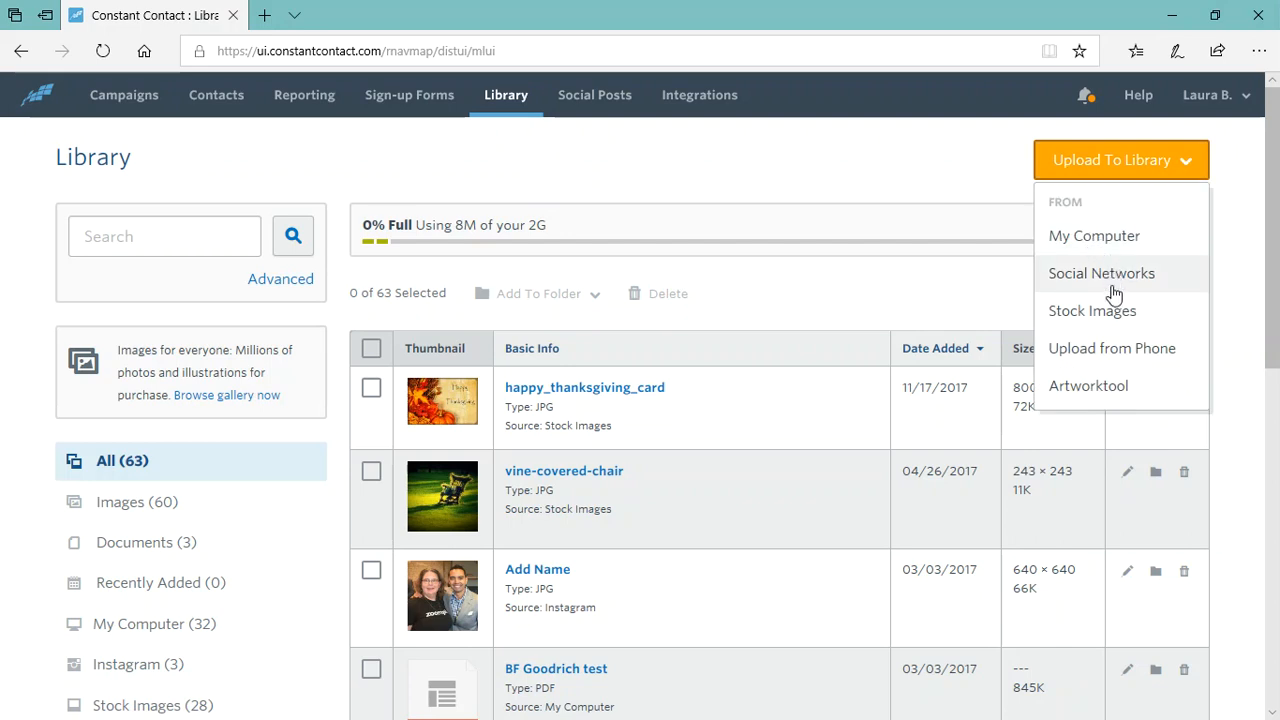
mouse_move(448, 364)
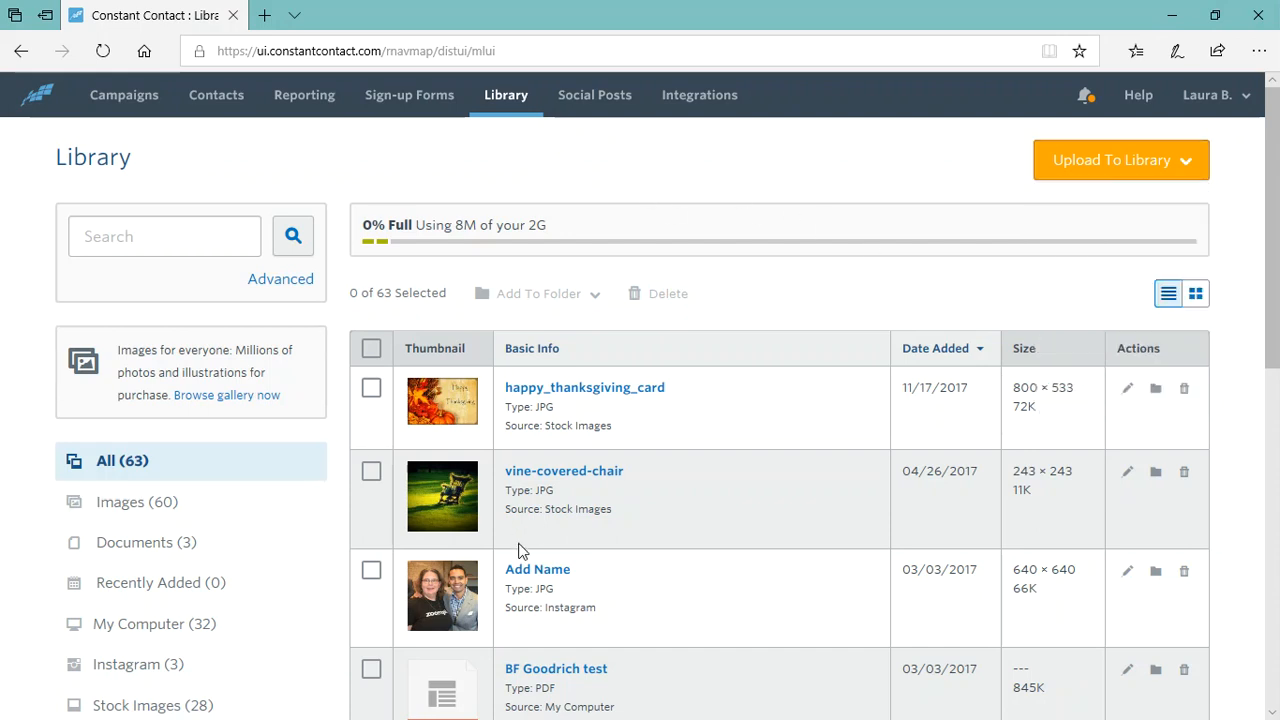
- Scroll the Library list to show more files, including the BF Goodrich test items
scroll(down, 3)
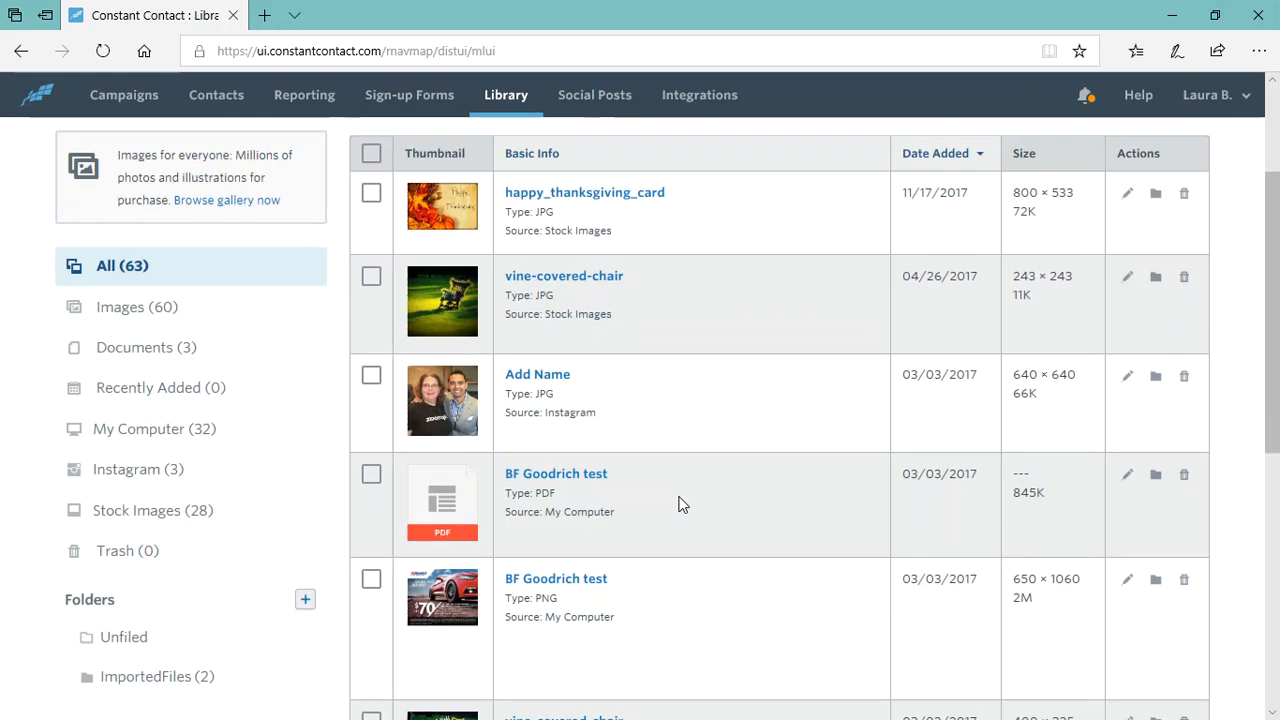
mouse_move(550, 376)
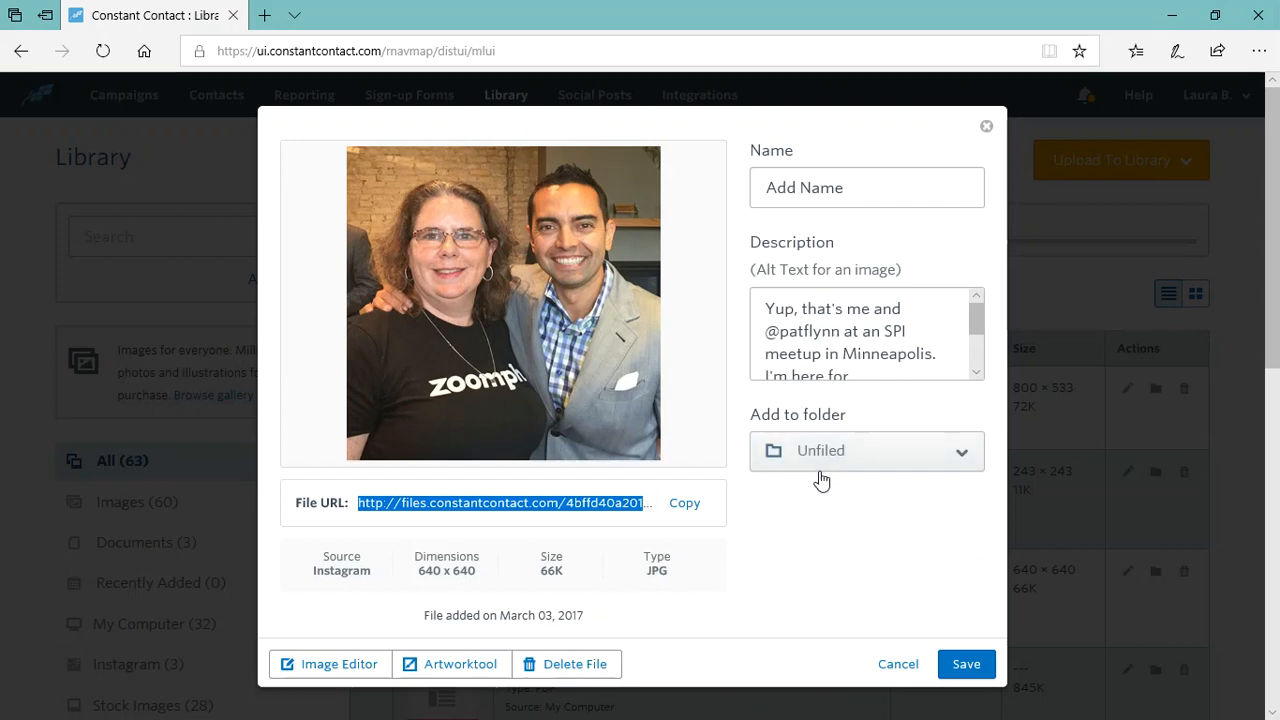
mouse_move(342, 670)
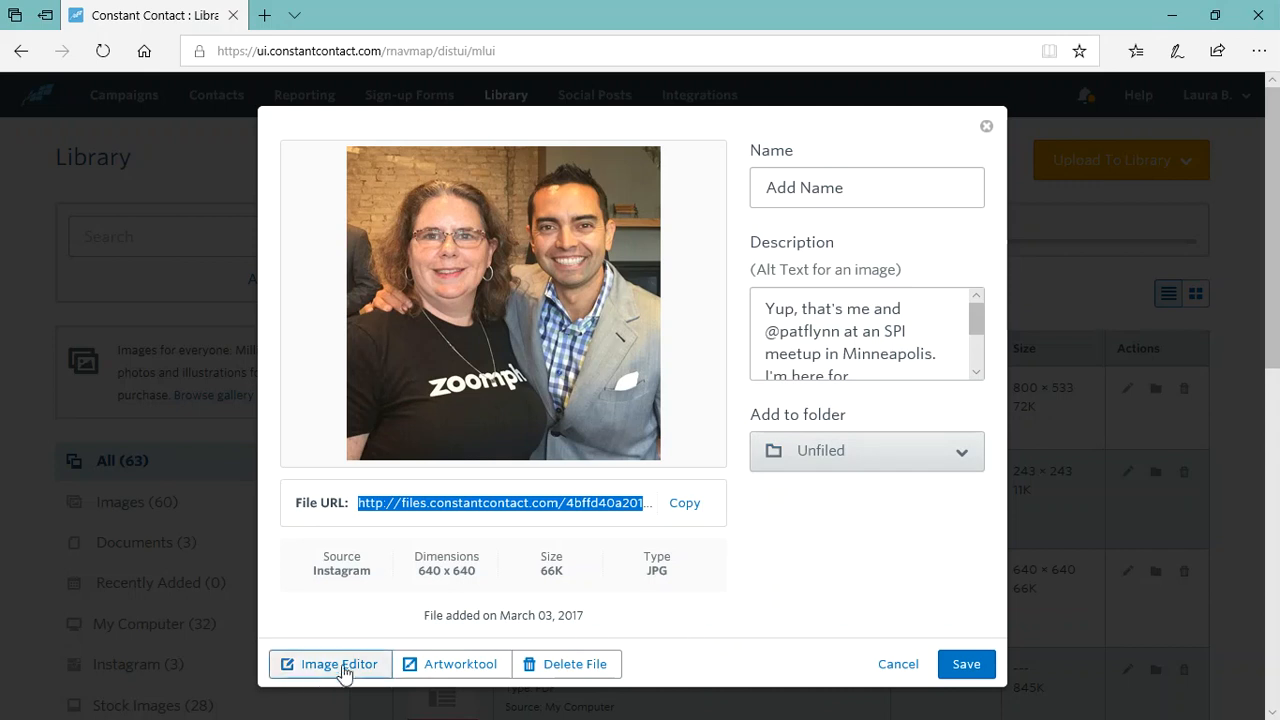
mouse_move(594, 536)
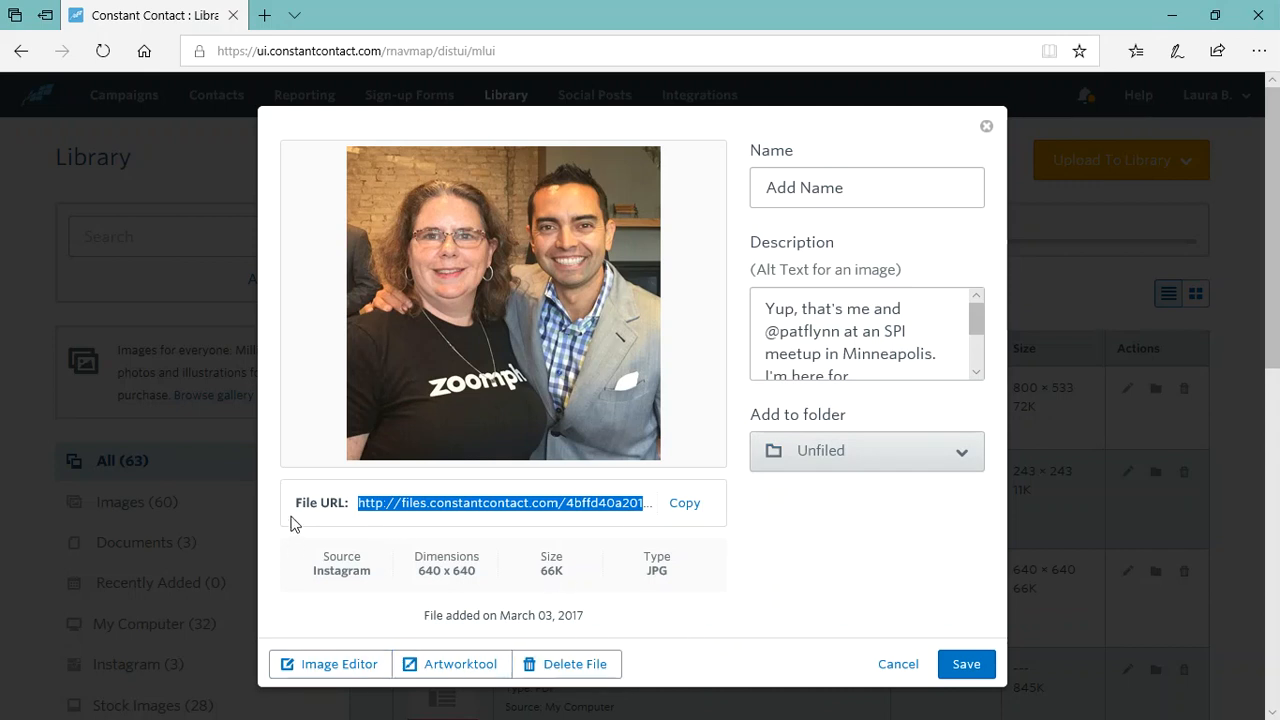
mouse_move(458, 516)
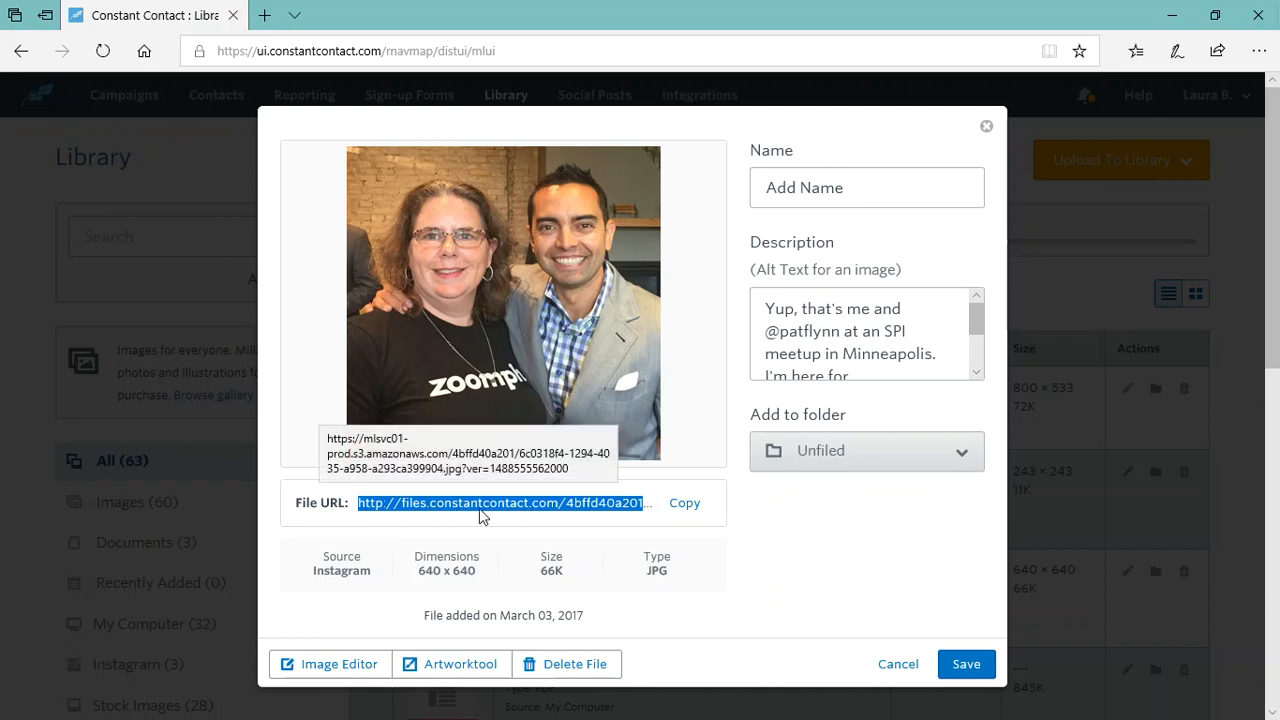
mouse_move(684, 504)
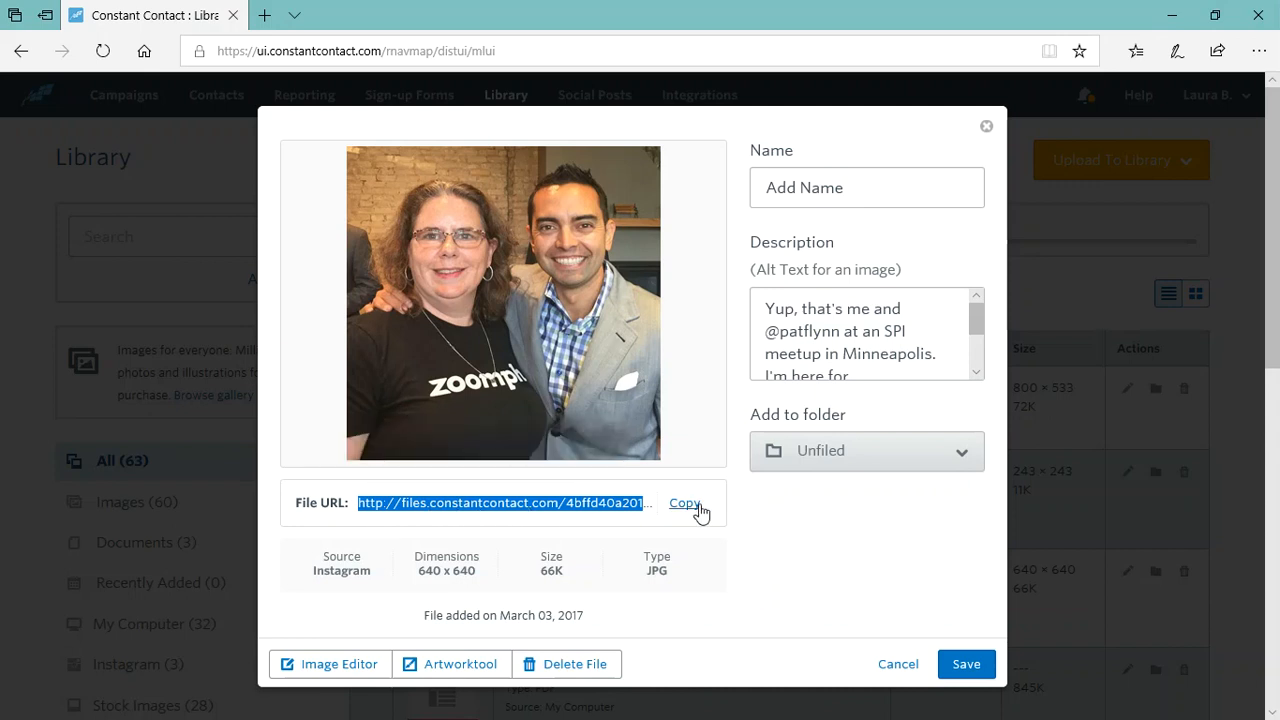
- Copy the Instagram photo's File URL from its details
click(684, 504)
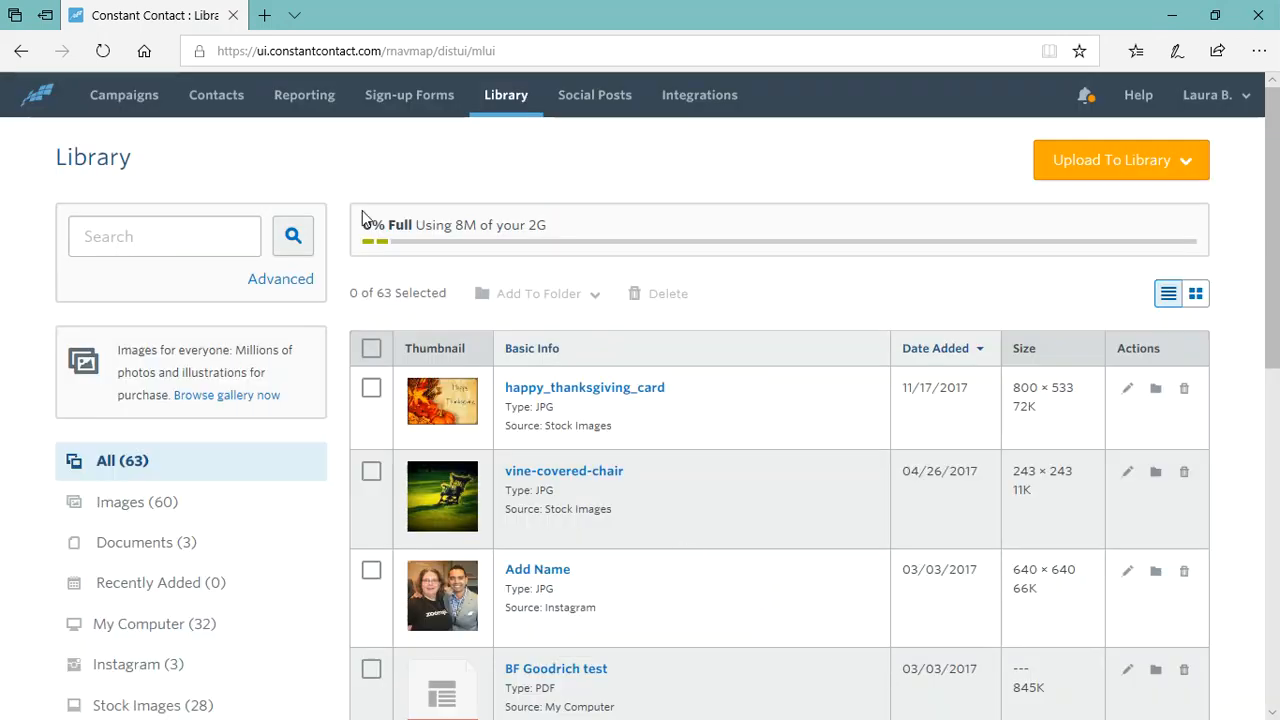
- Load the copied File URL in a new Edge tab and bring up the photo's actions
click(266, 16)
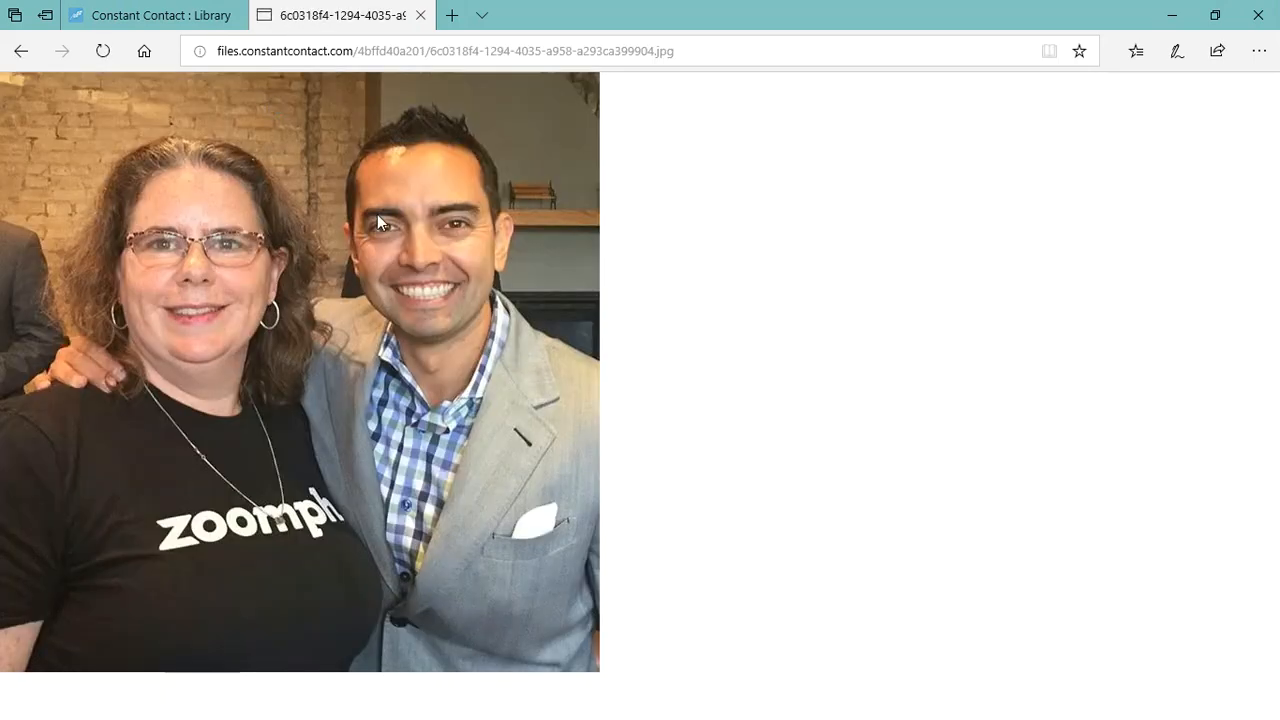
mouse_move(412, 284)
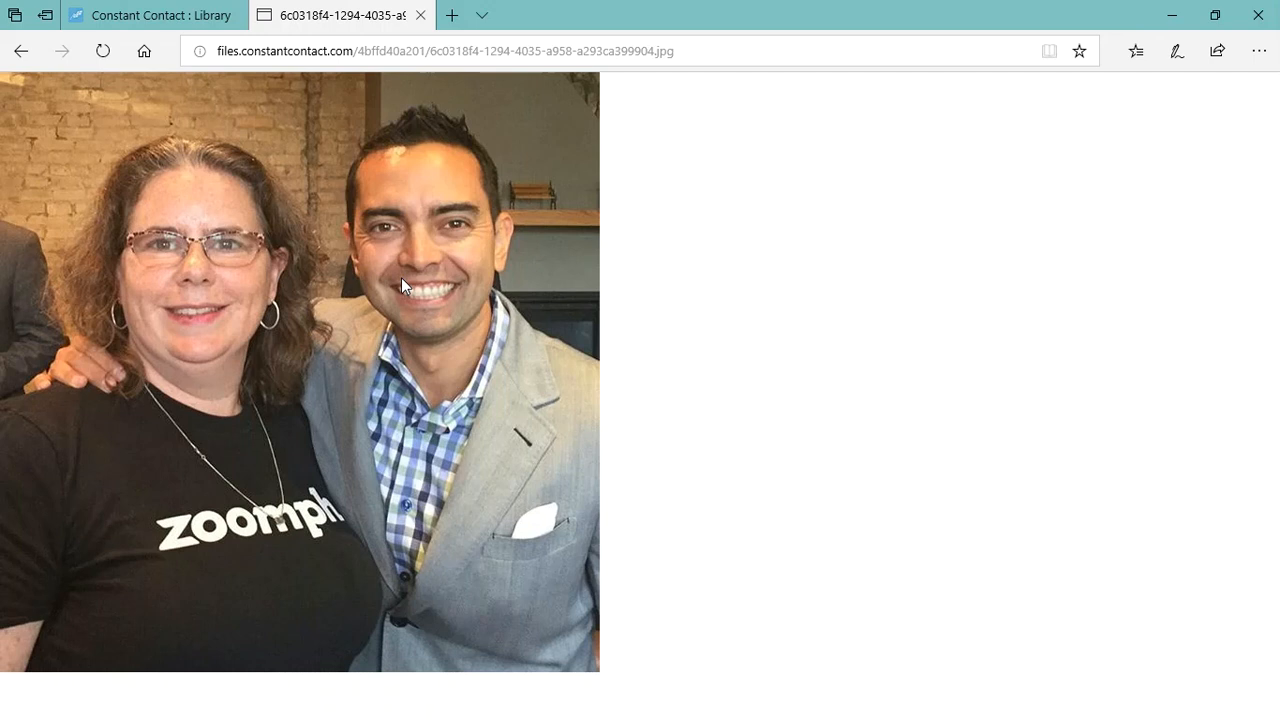
mouse_move(516, 116)
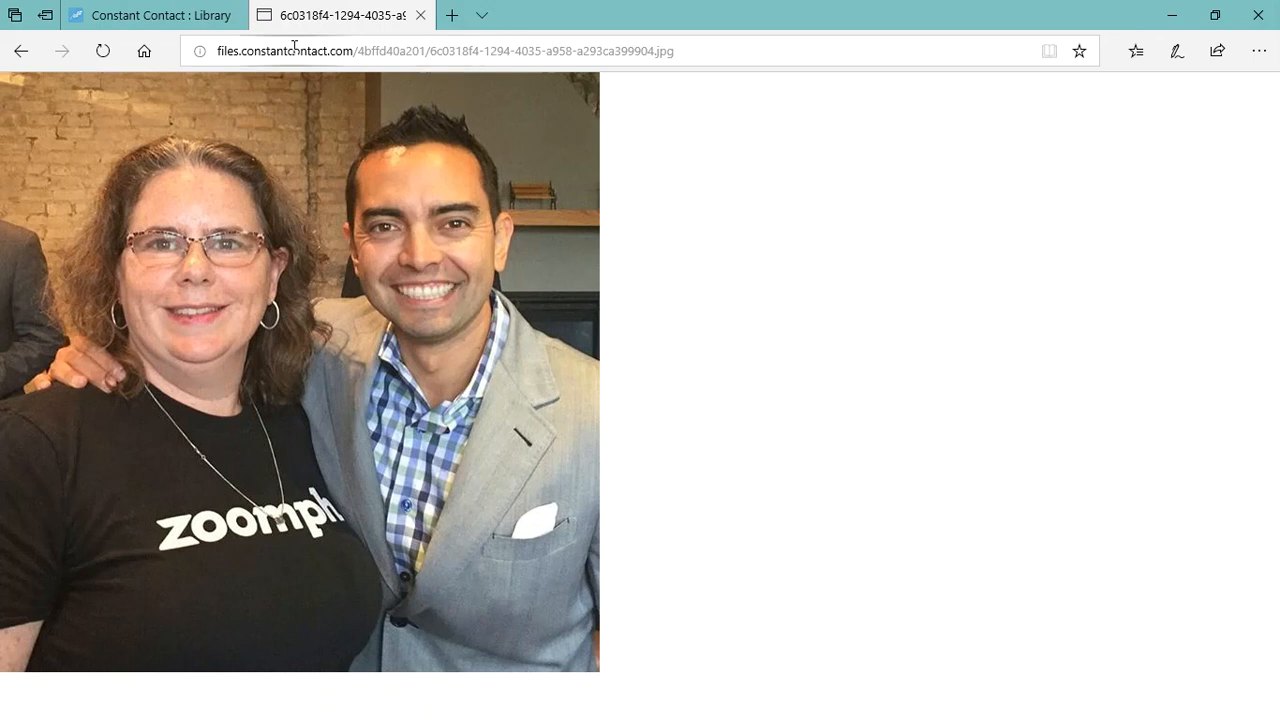
mouse_move(448, 304)
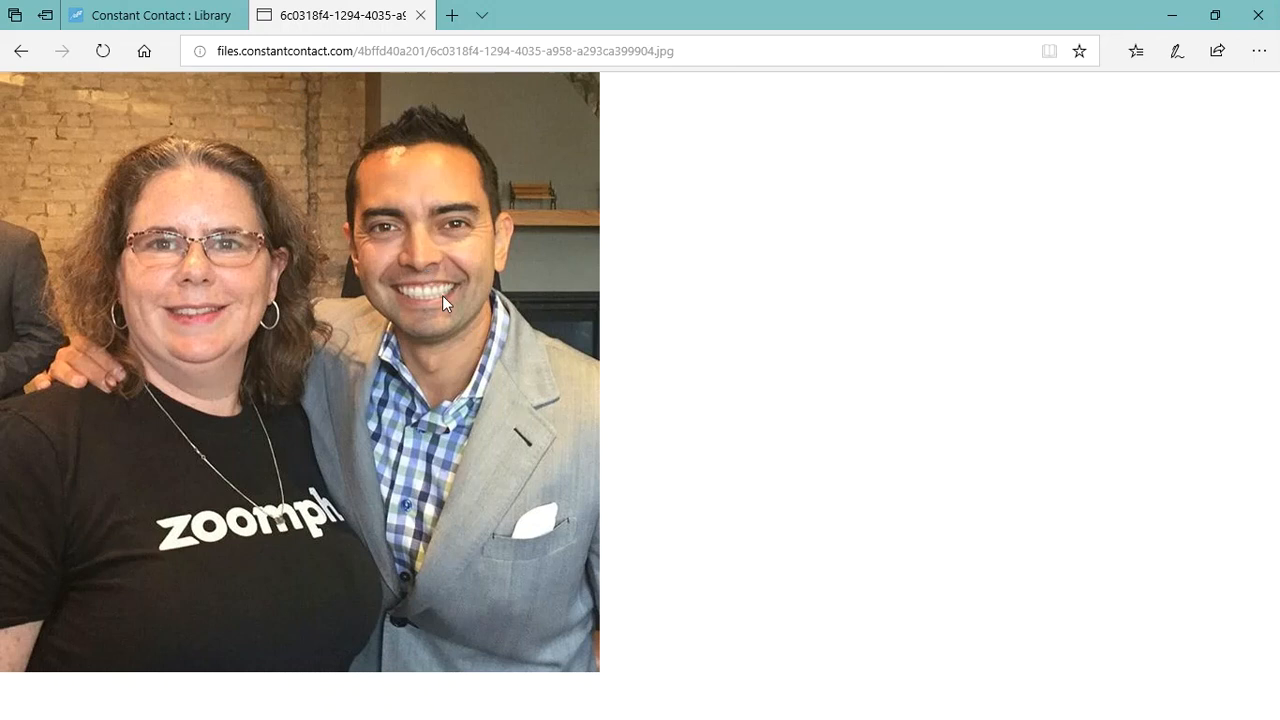
right_click(444, 302)
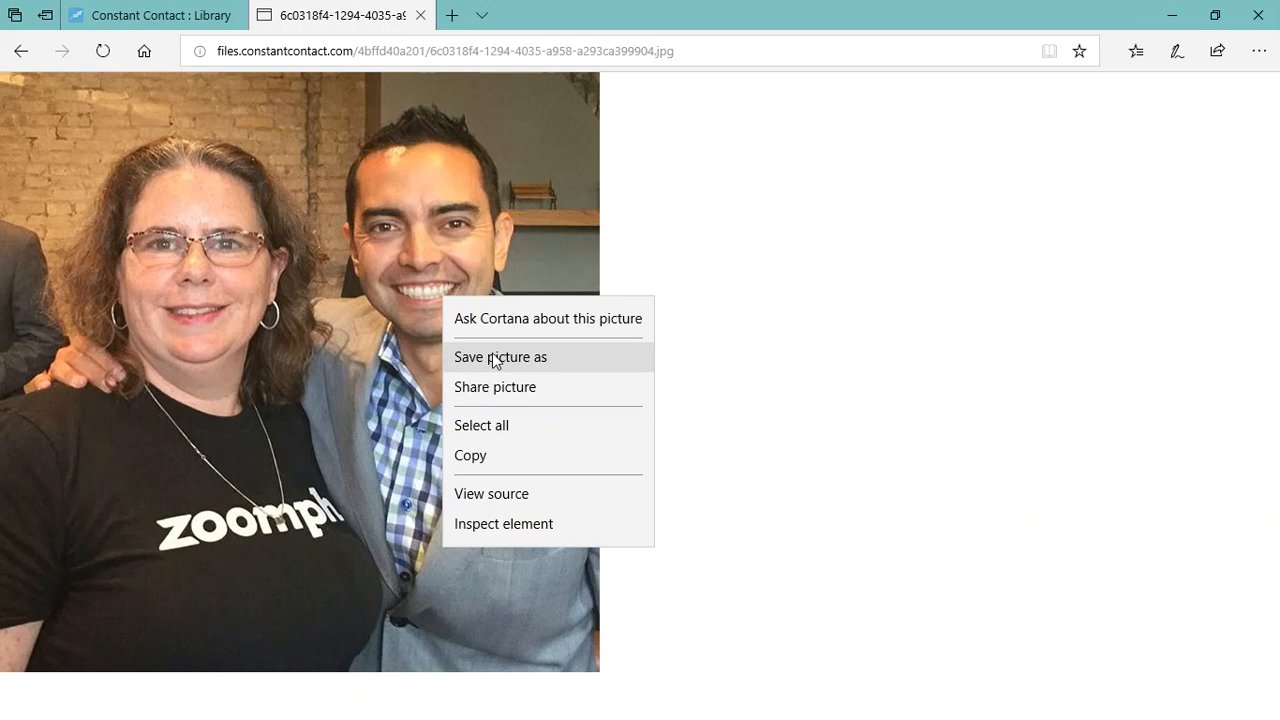
- Save the picture to the computer and return to the Constant Contact Library tab
click(556, 232)
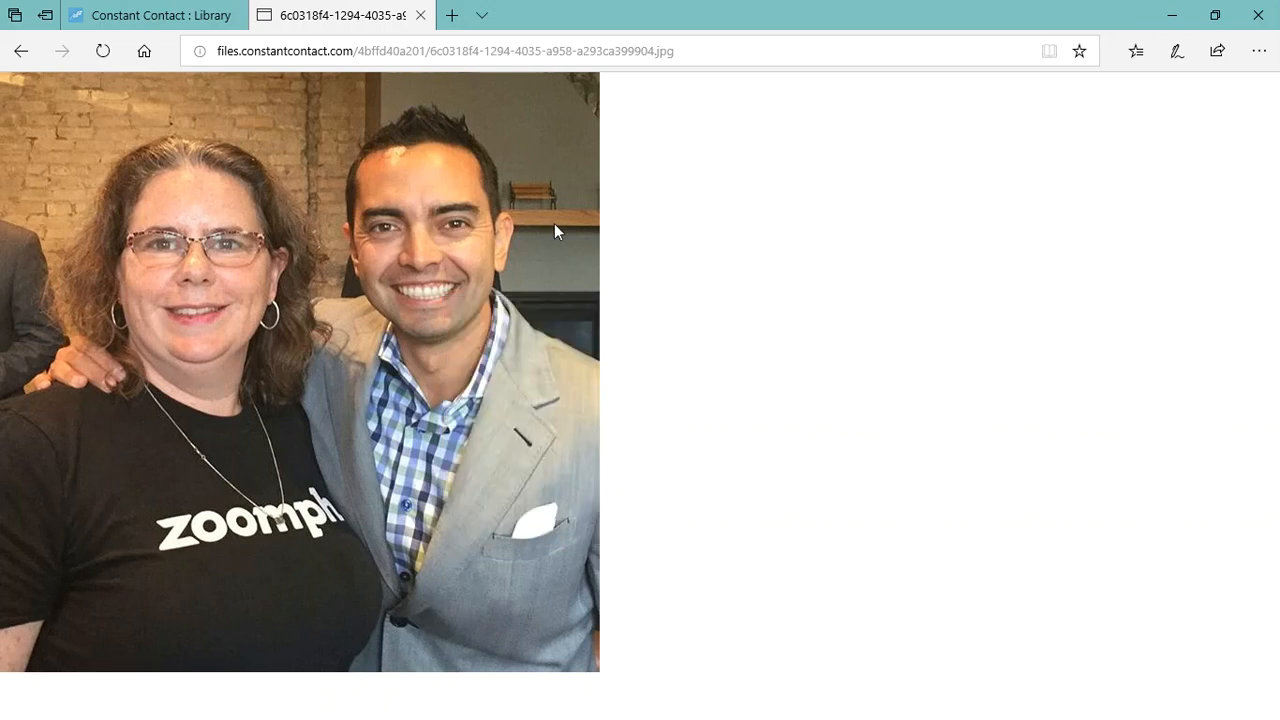
click(150, 18)
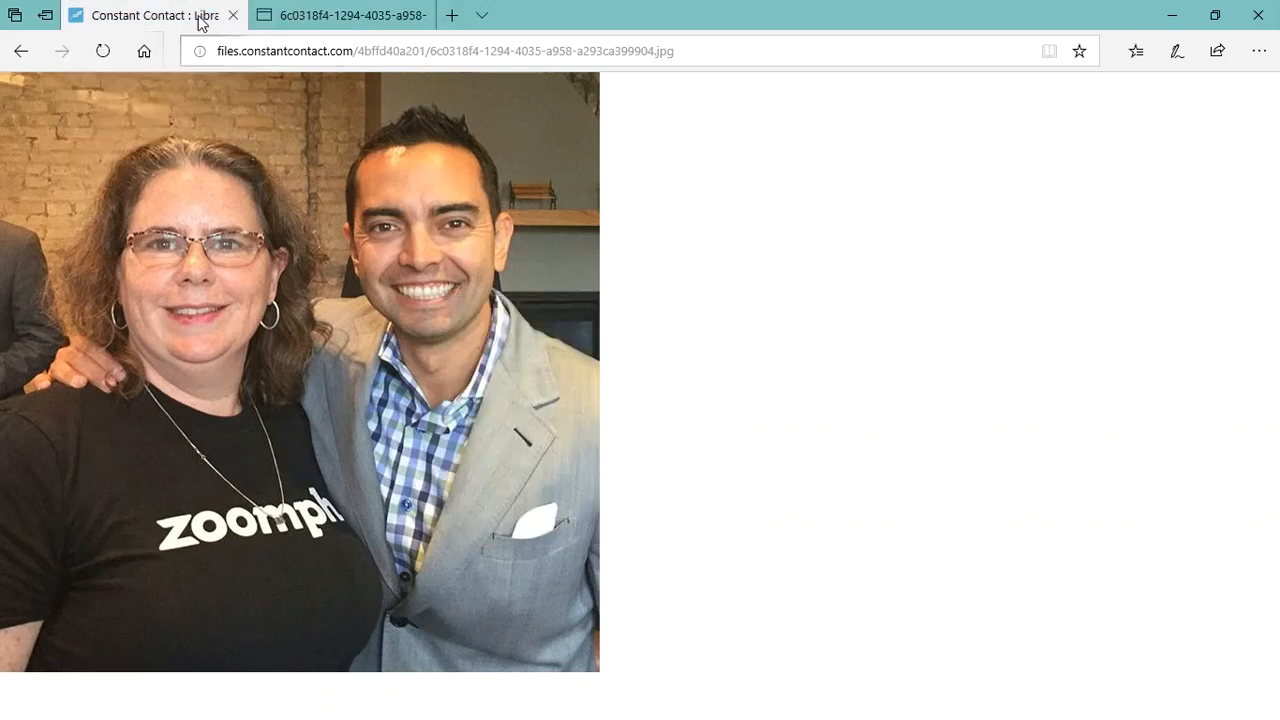
click(150, 20)
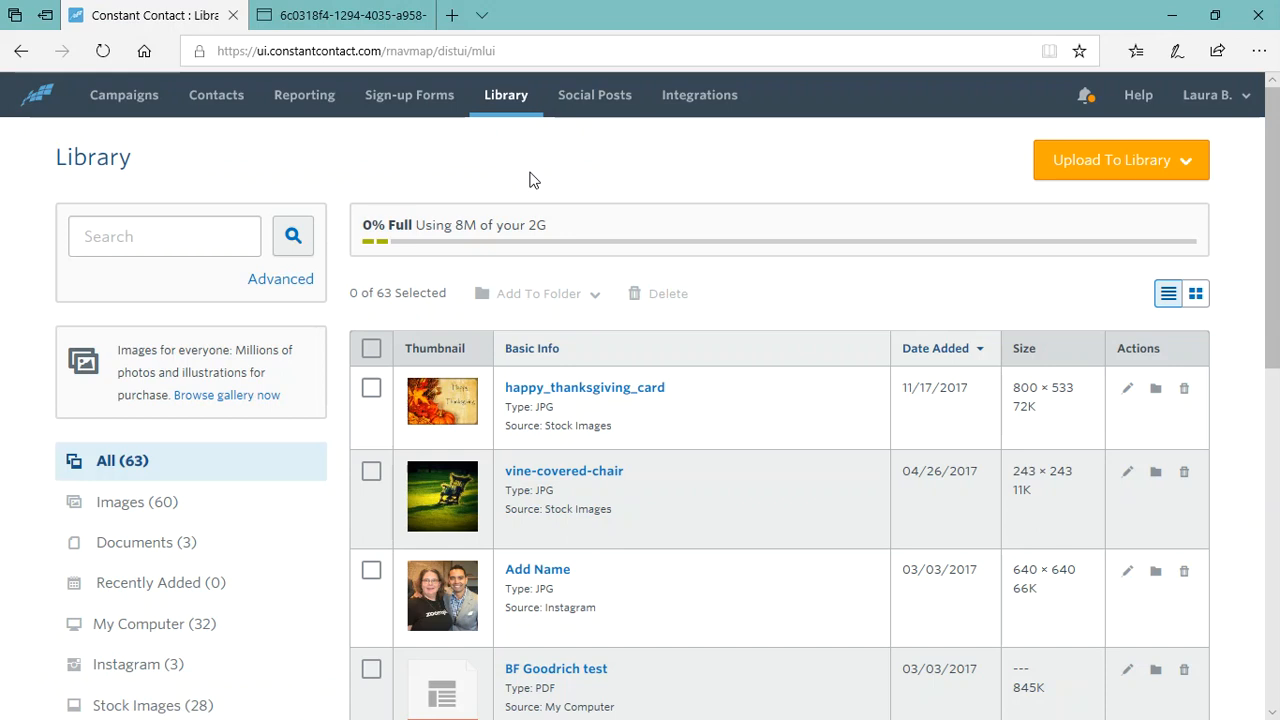
mouse_move(602, 254)
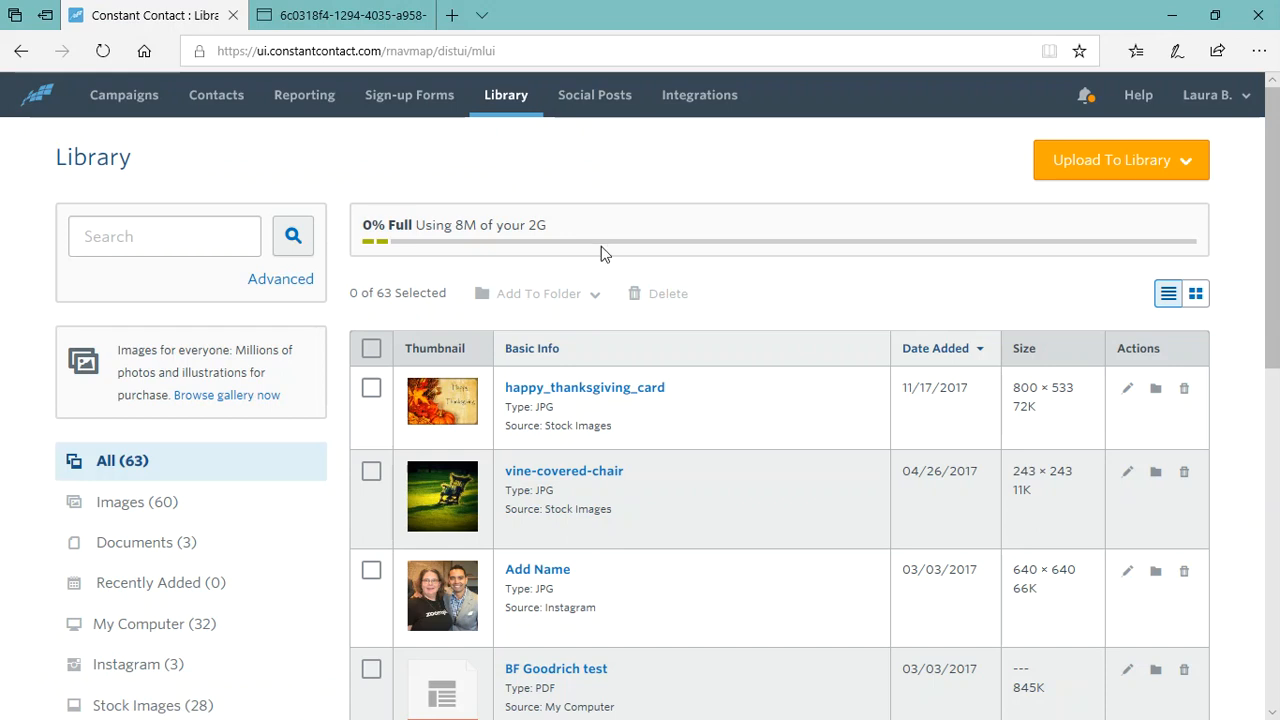
- Switch away from the Library to another open window with Alt+Tab
key(alt+tab)
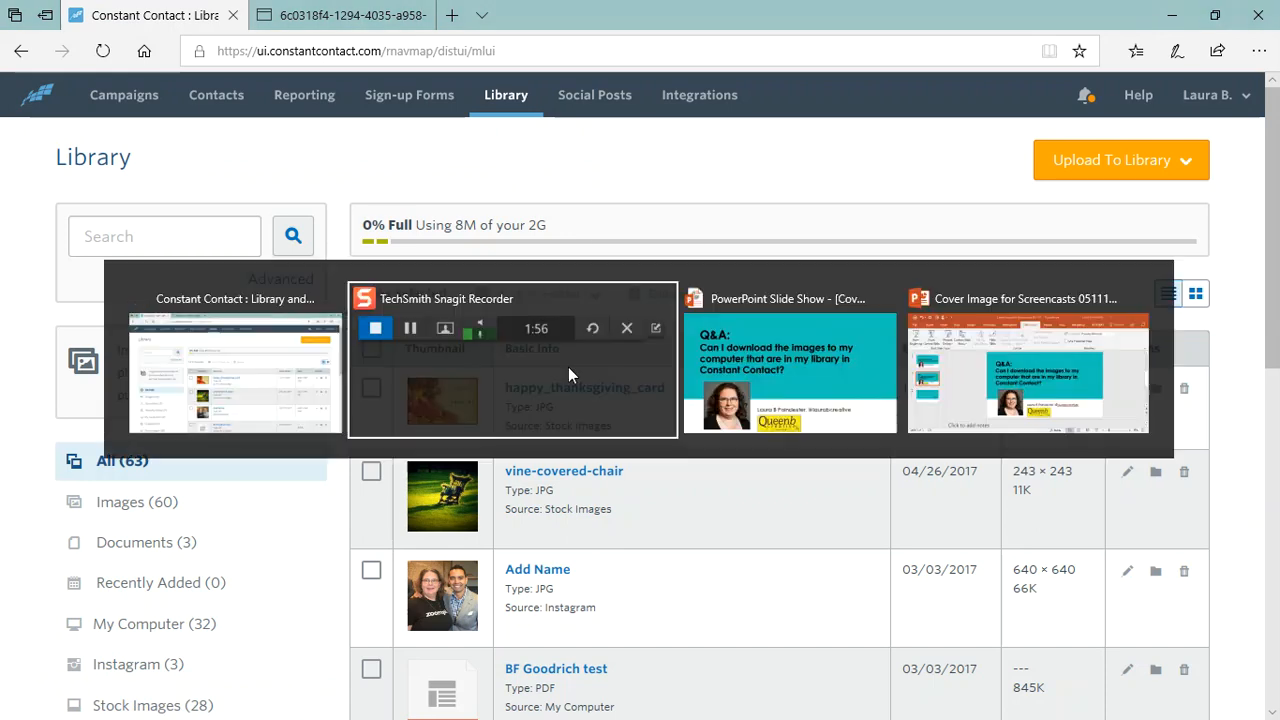